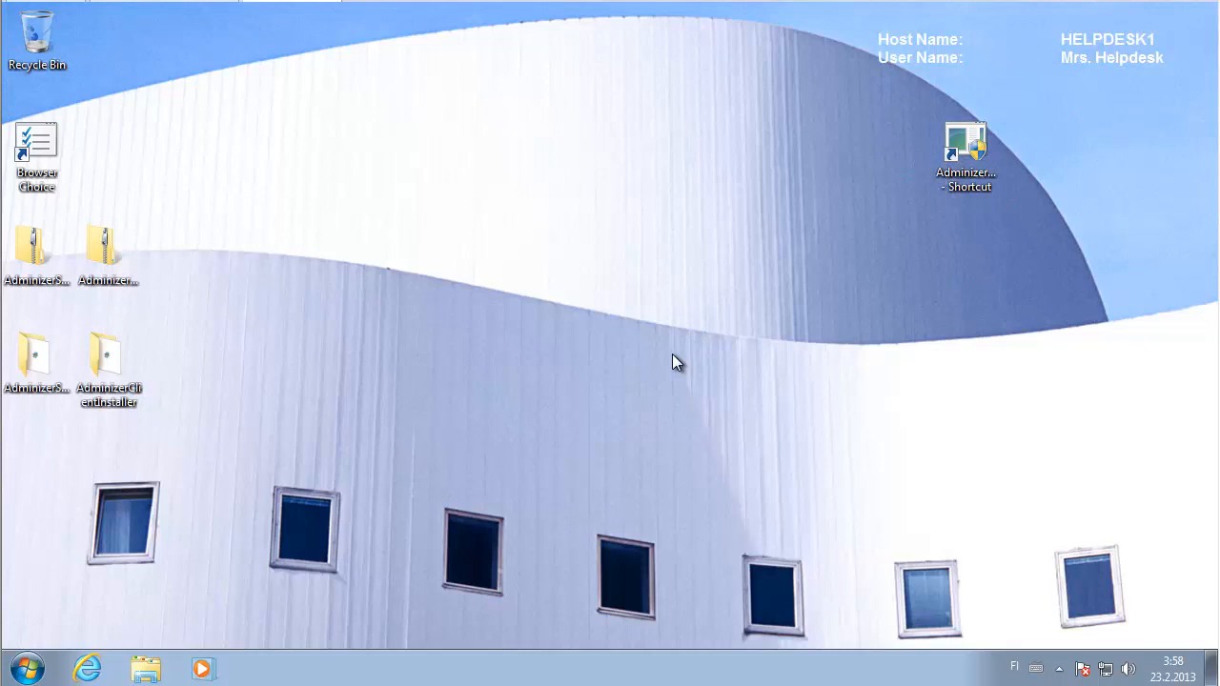
# Browse into the AdminizerServerInstaller desktop folder and start a second Explorer window at Libraries.
pyautogui.click(36, 251)
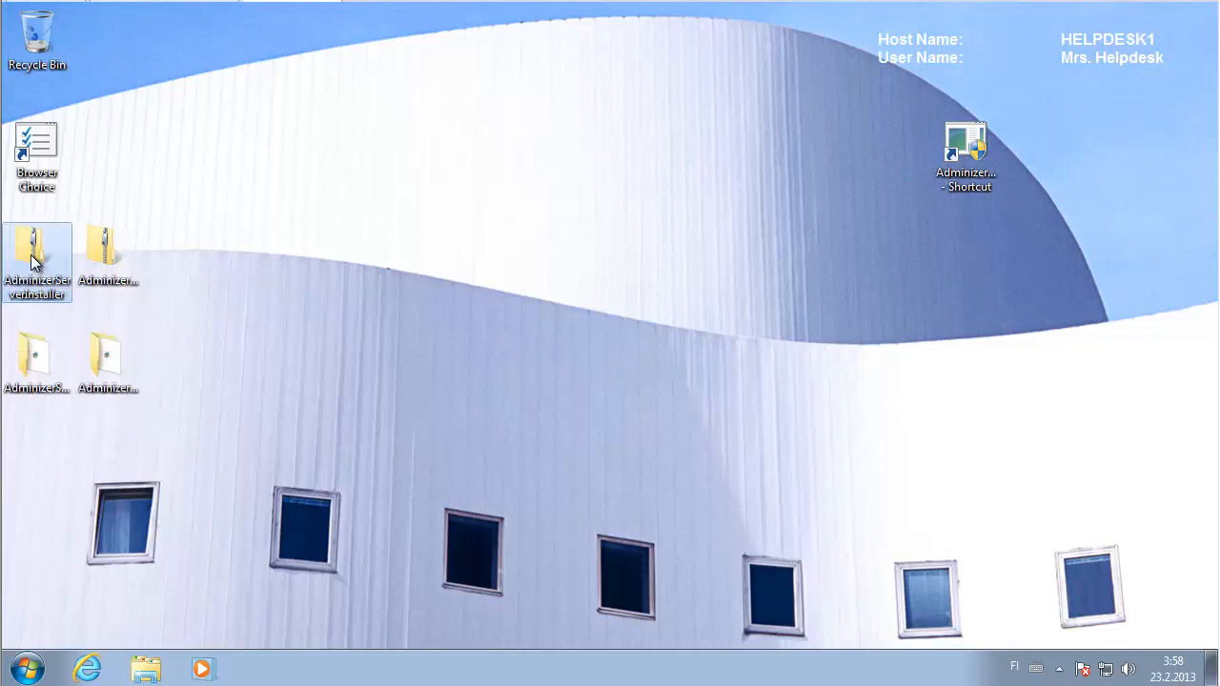
pyautogui.moveTo(35, 252)
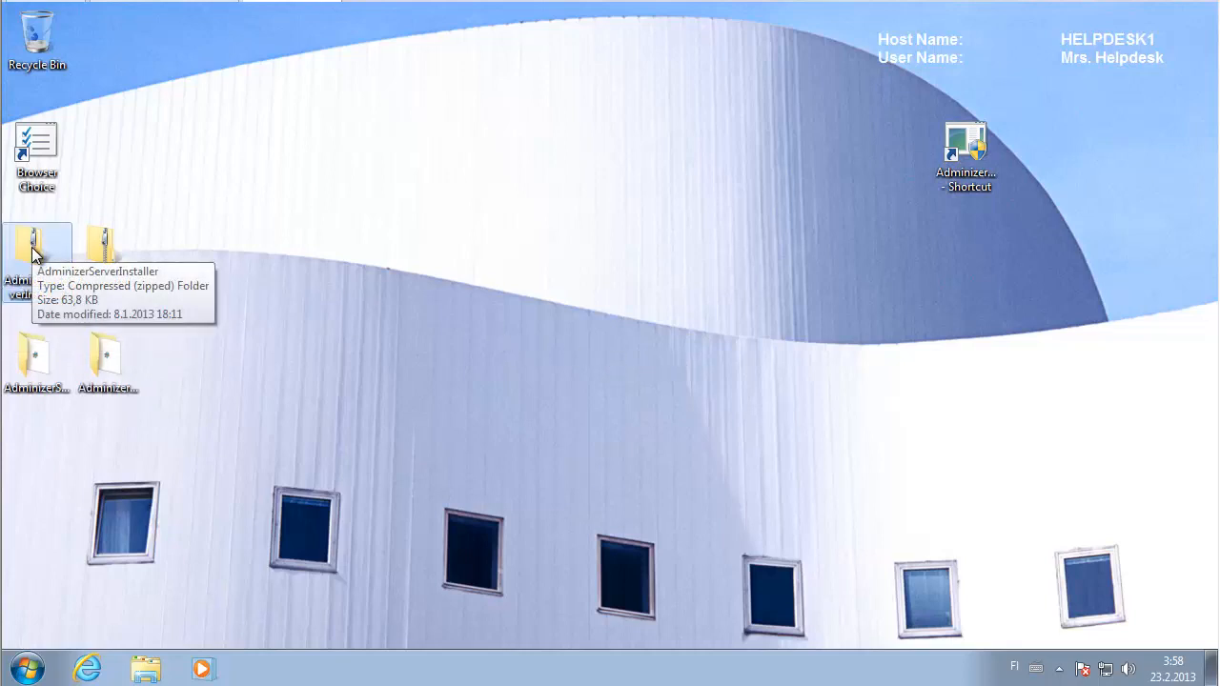
pyautogui.moveTo(107, 246)
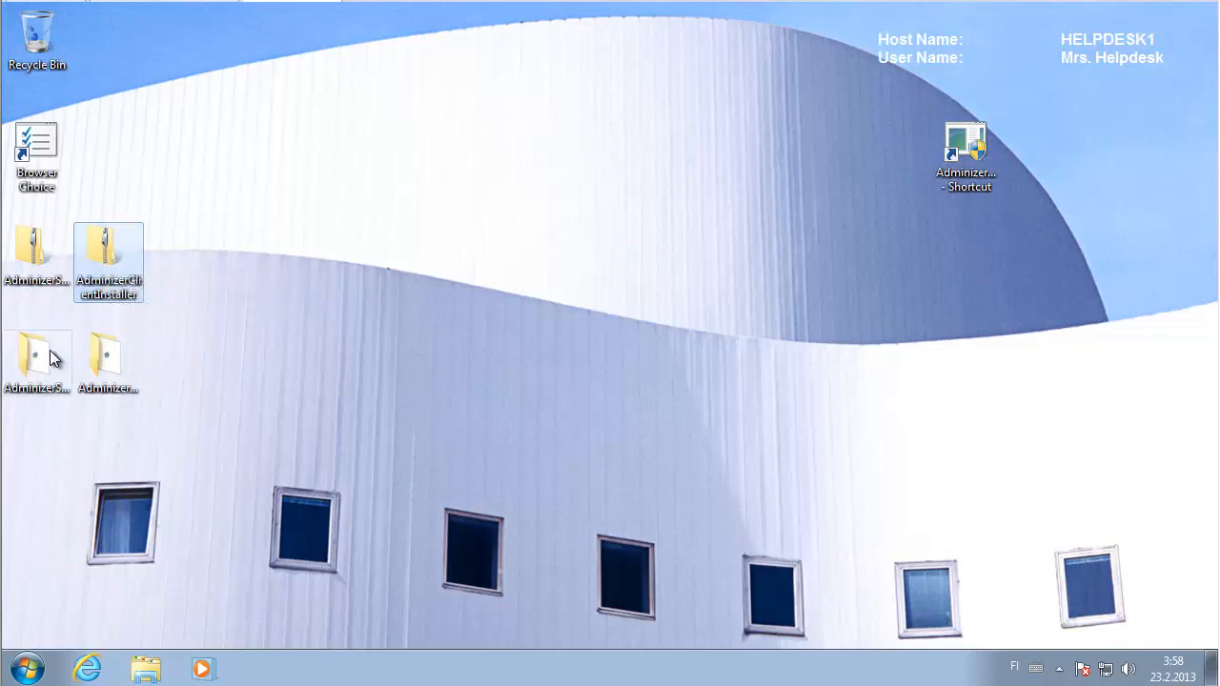
pyautogui.moveTo(38, 358)
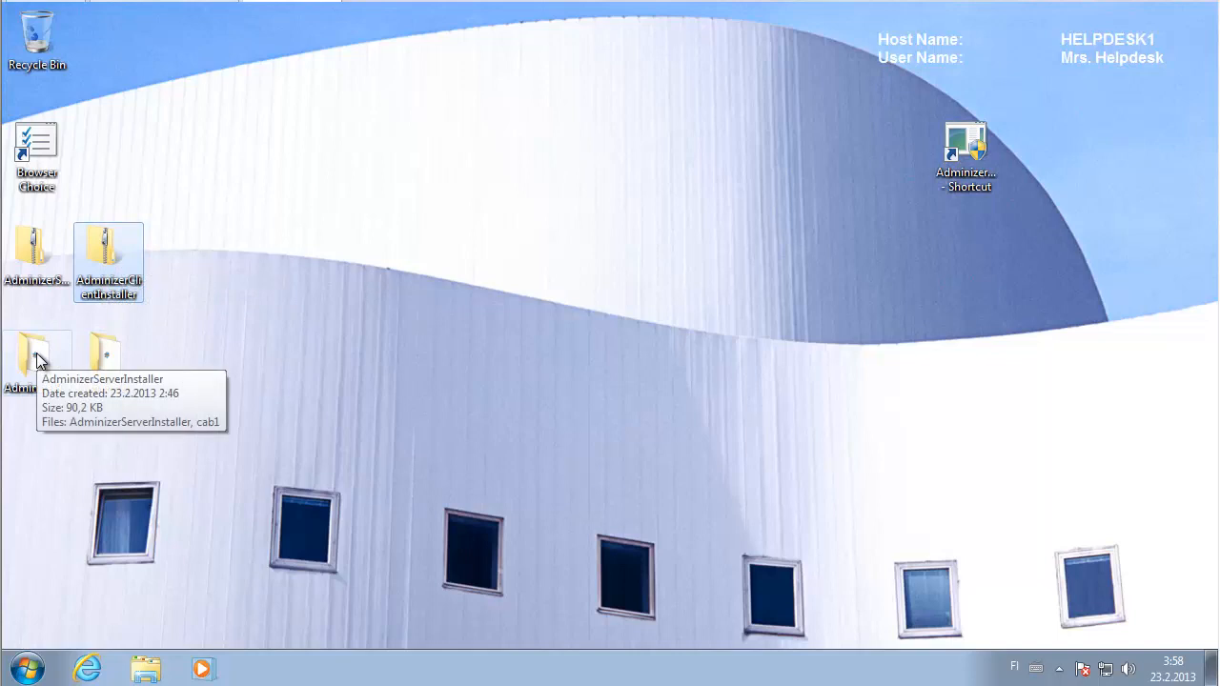
pyautogui.doubleClick(38, 358)
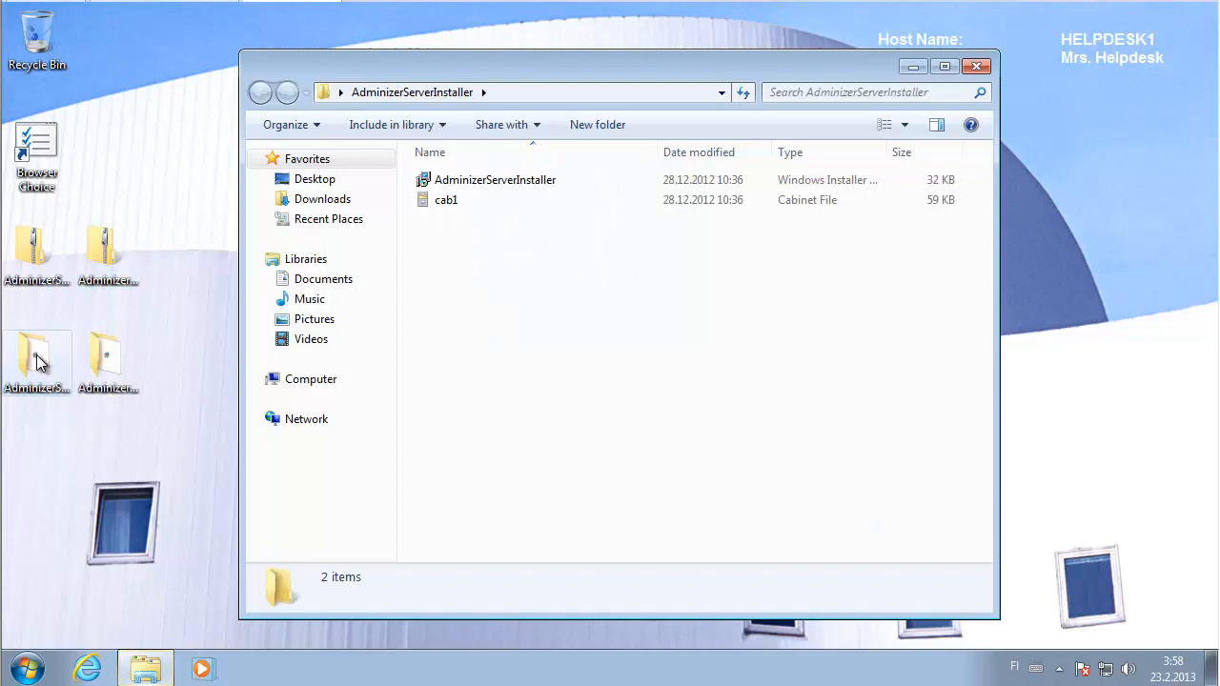
pyautogui.click(496, 180)
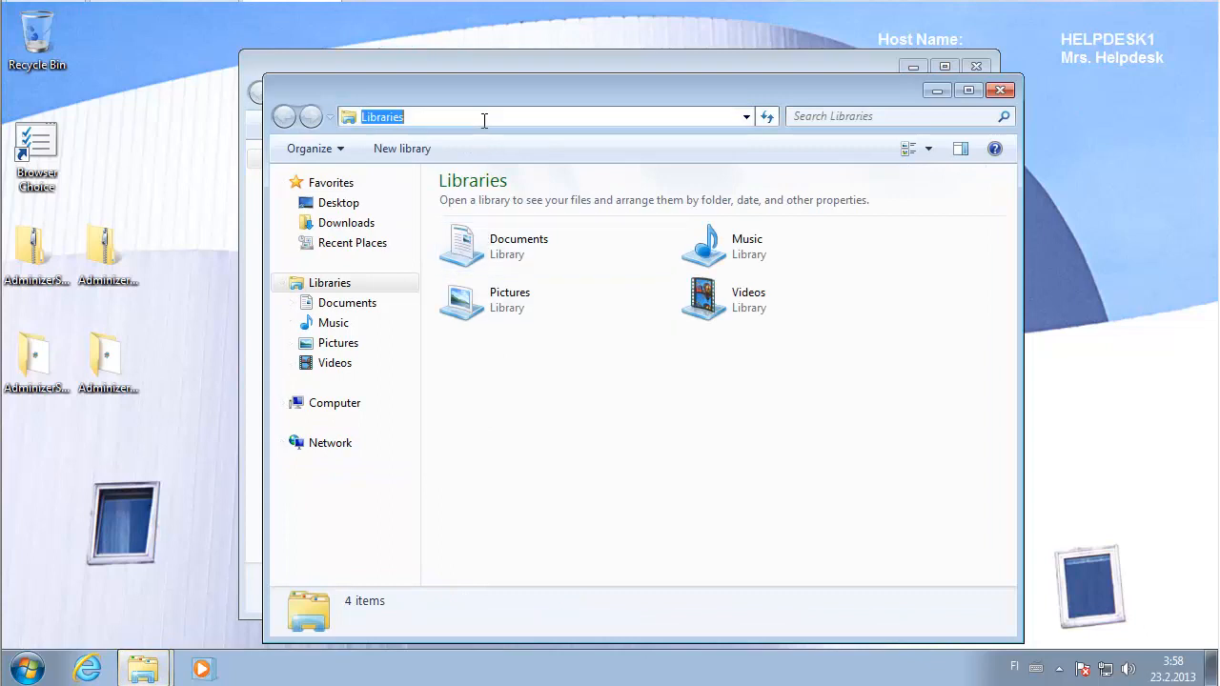
# Navigate to C:\Program Files (x86)\AdminizerServerTools and select AdminizerPasswordGenerator.
pyautogui.write('c:\\pro')
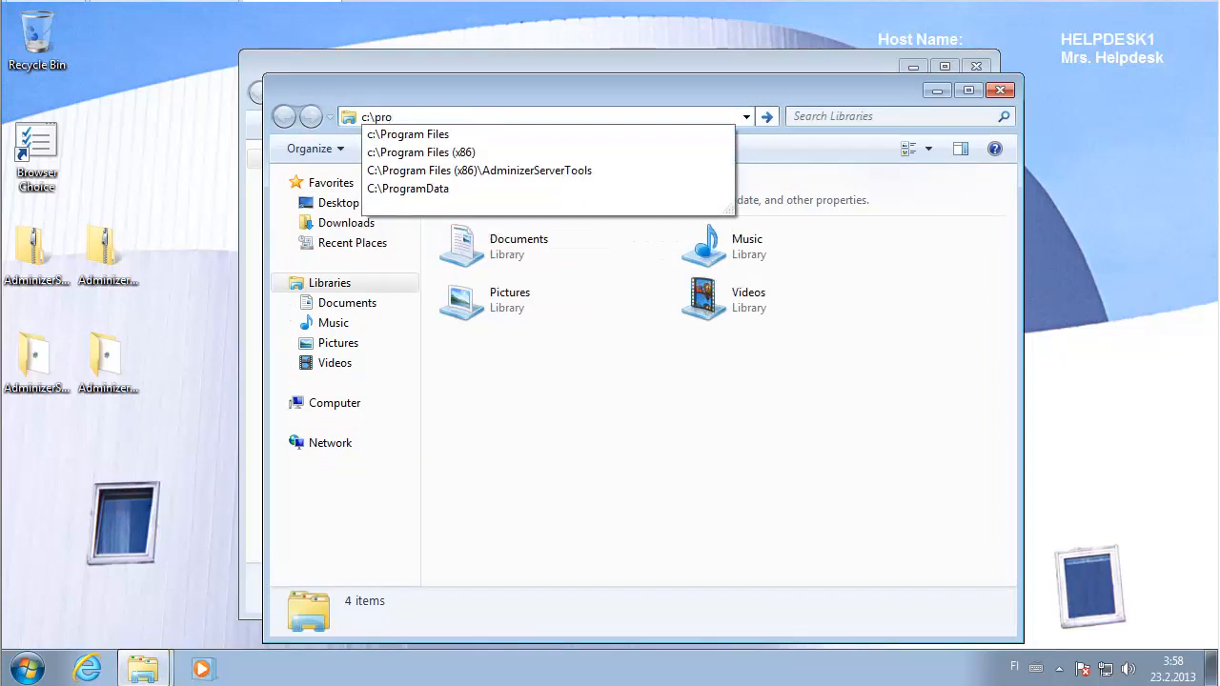
pyautogui.click(481, 169)
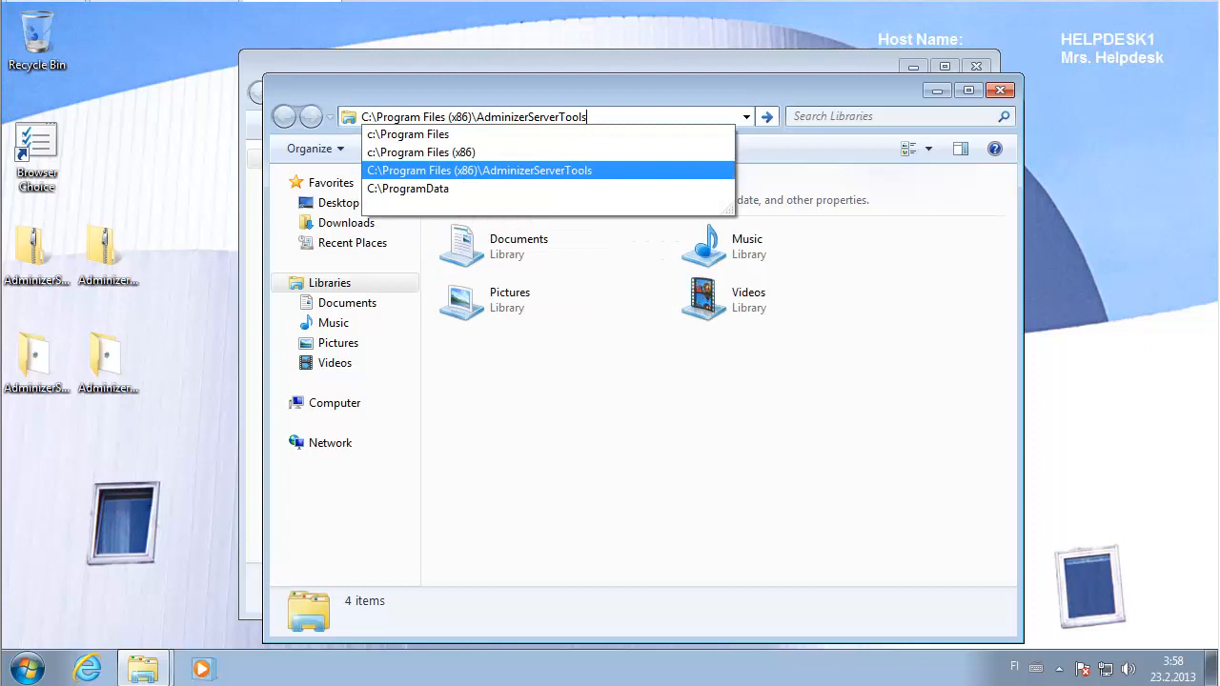
pyautogui.click(480, 170)
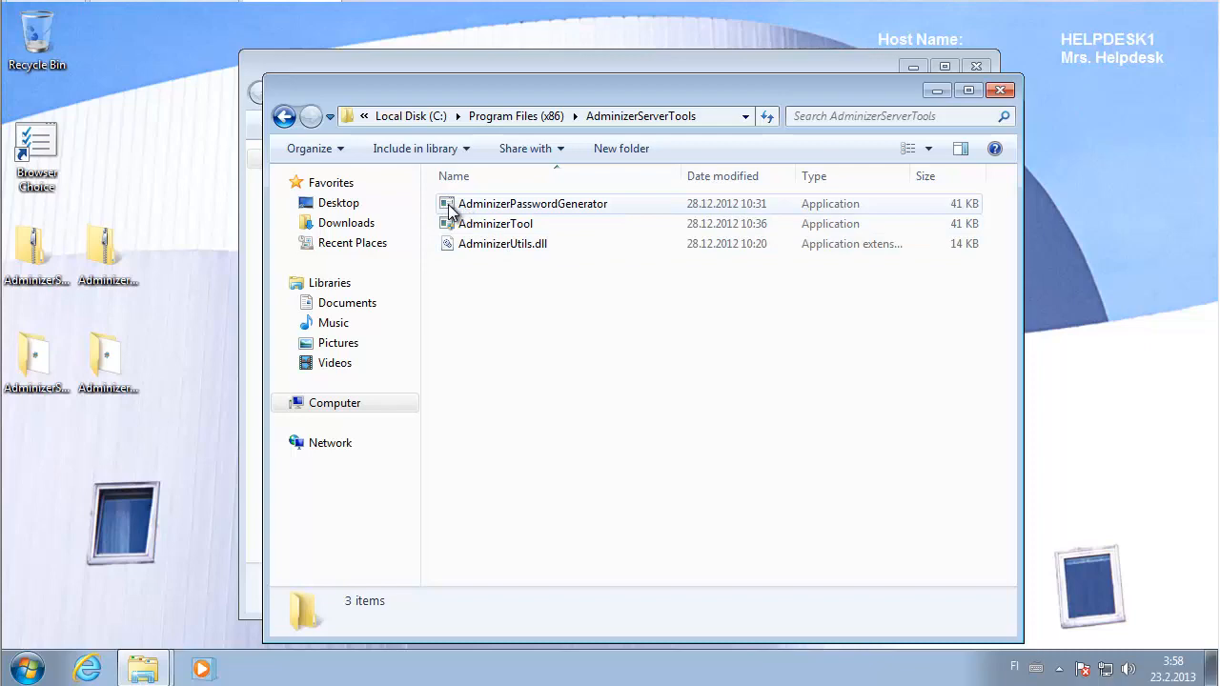
pyautogui.click(532, 202)
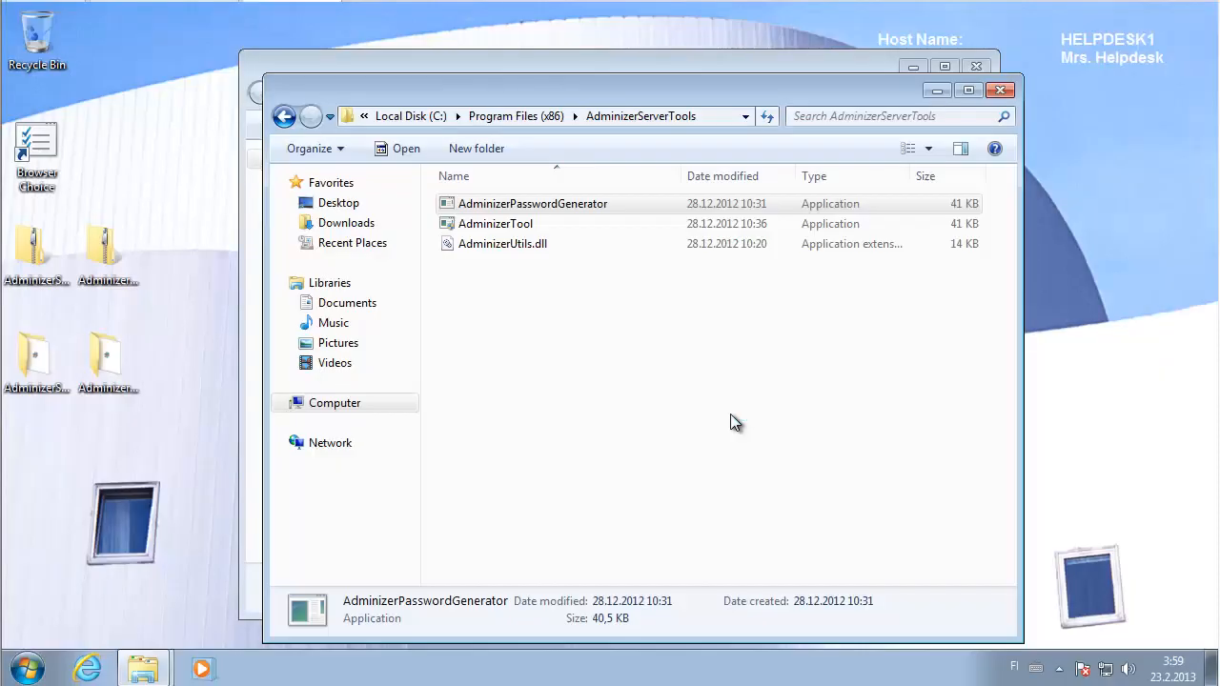
# Launch AdminizerPasswordGenerator and set Company2 with 10000 passwords of length 8, expiry 2017-02-23.
pyautogui.doubleClick(531, 202)
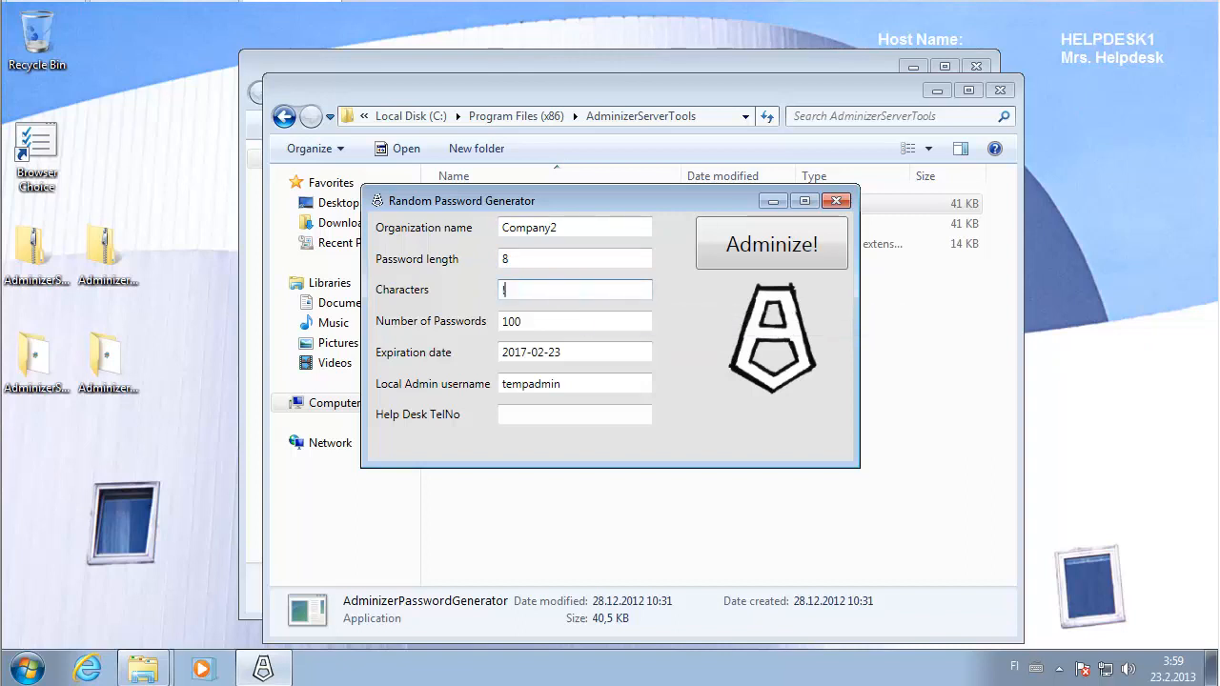
pyautogui.write('?')
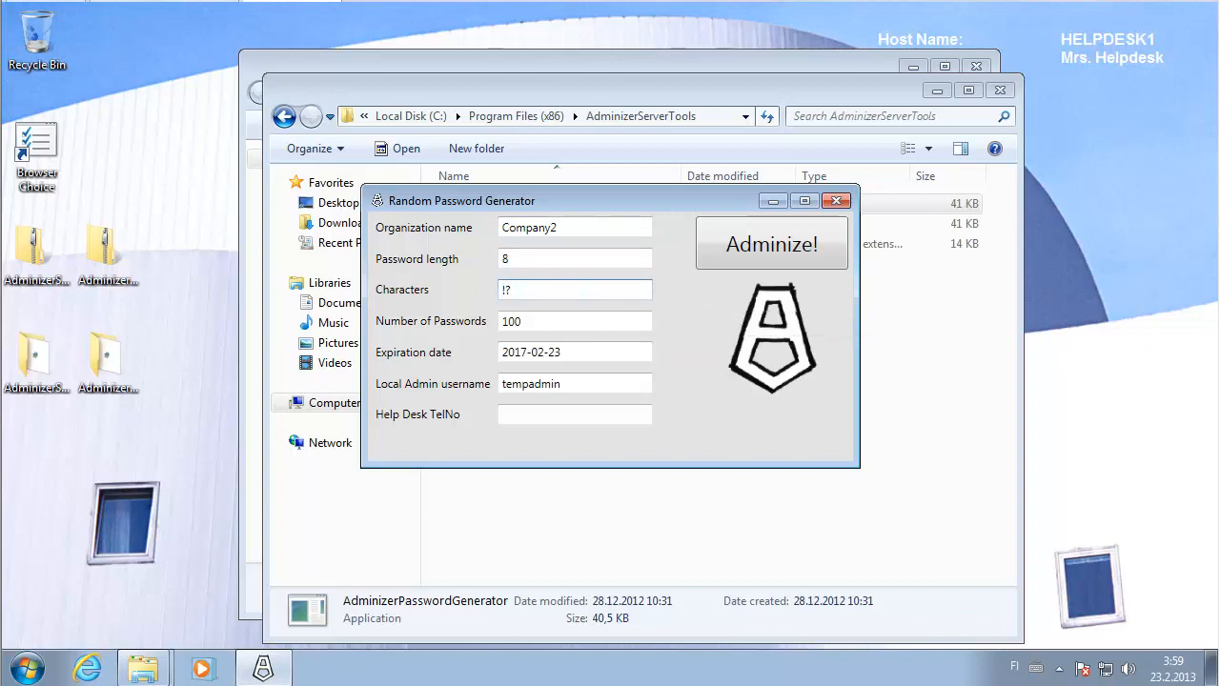
pyautogui.click(576, 321)
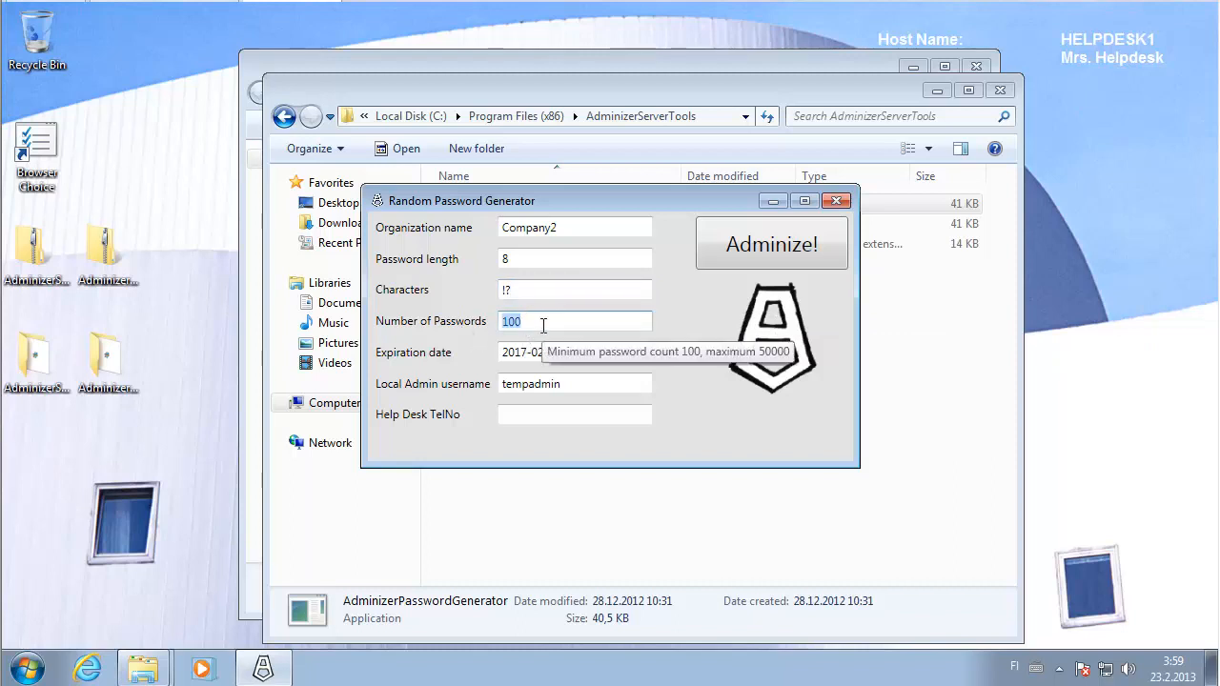
pyautogui.write('10000')
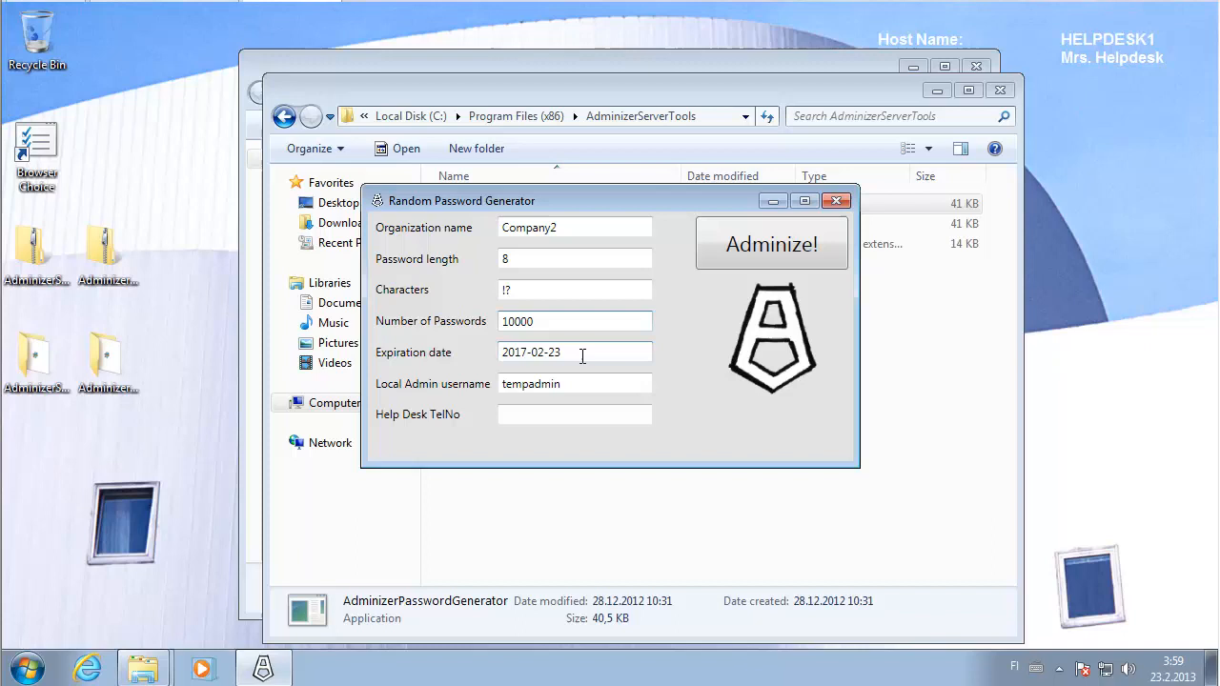
pyautogui.moveTo(583, 359)
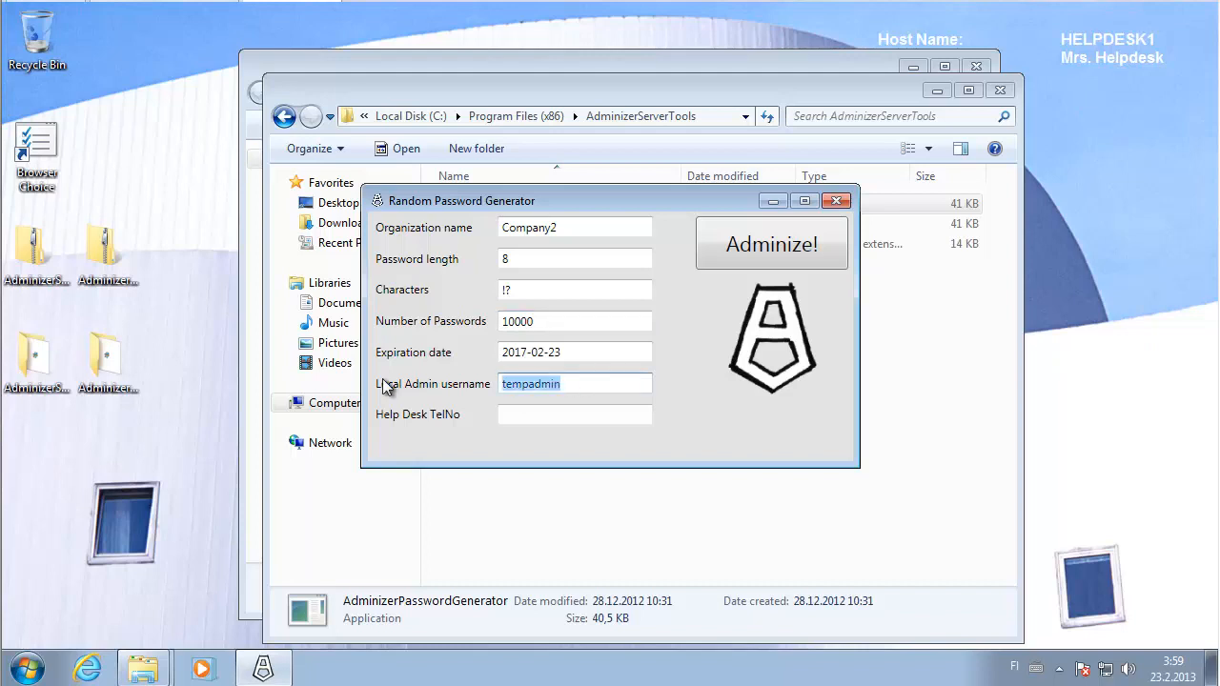
# Enter local admin username WKSADMIN and help desk number 555-6666.
pyautogui.write('W')
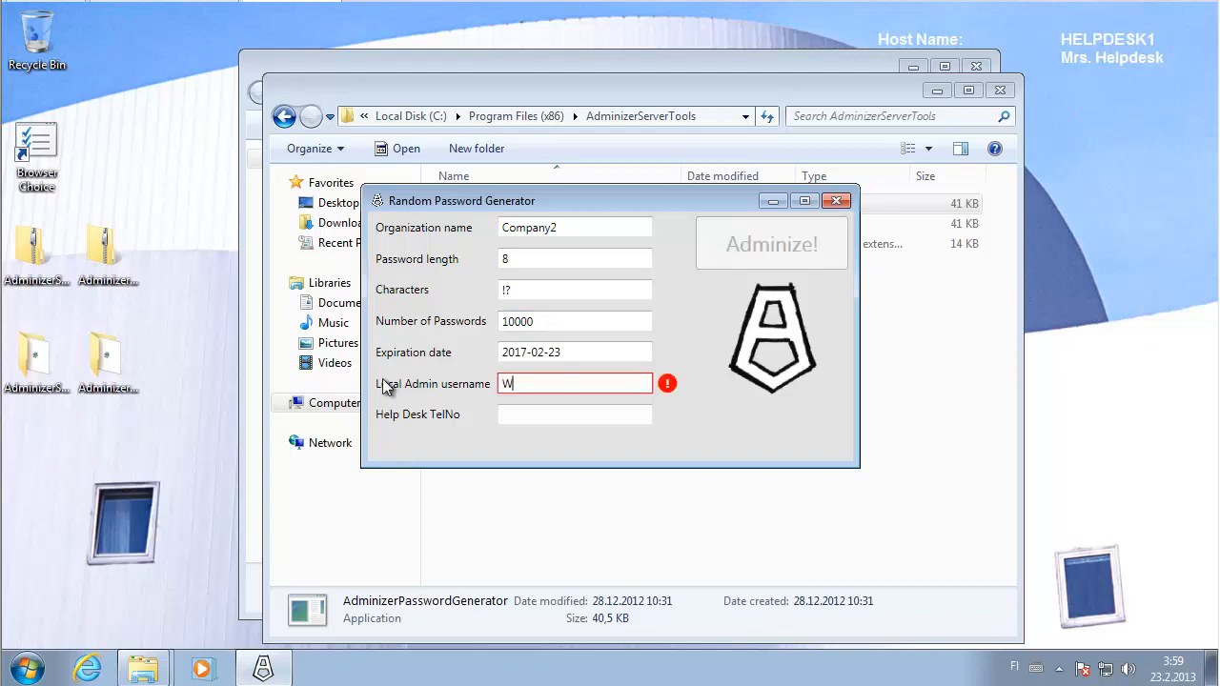
pyautogui.write('KSADMIN')
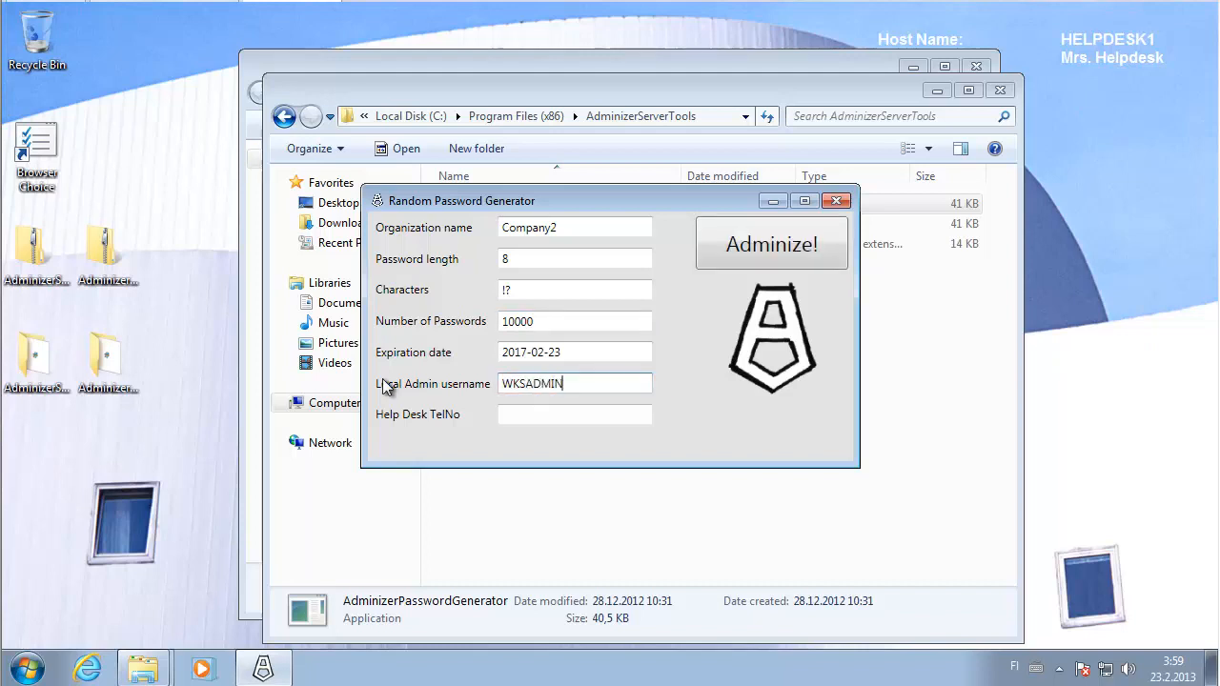
pyautogui.click(576, 413)
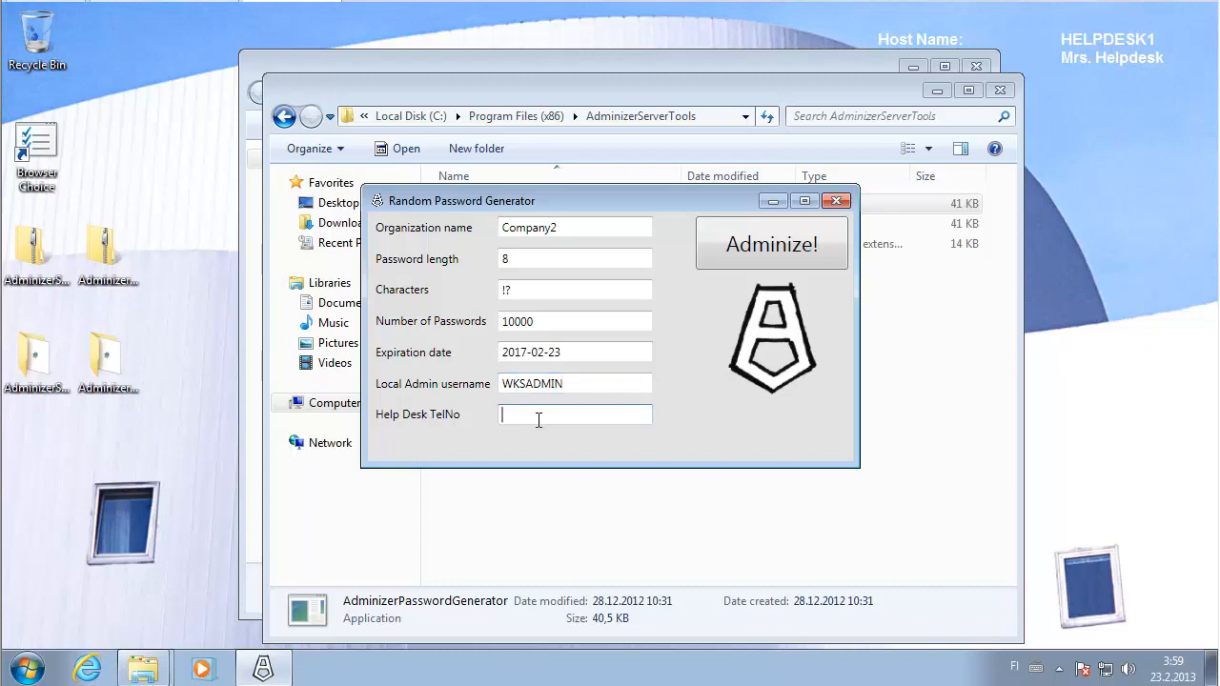
pyautogui.write('555-')
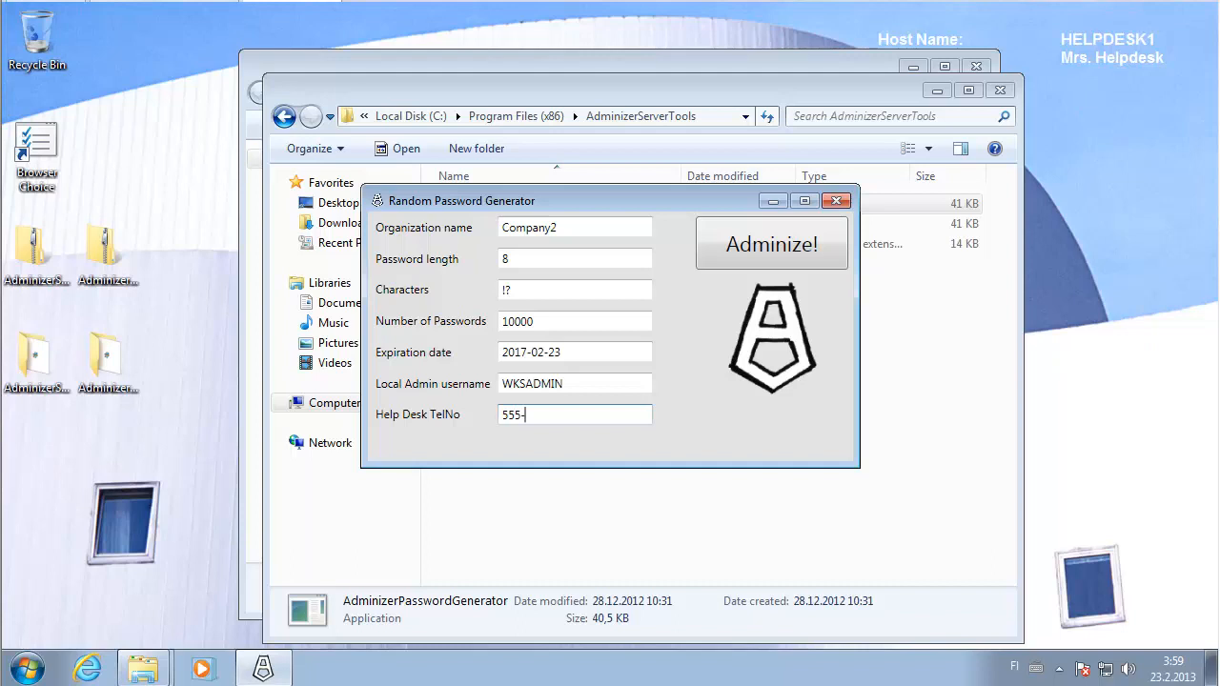
pyautogui.write('6666')
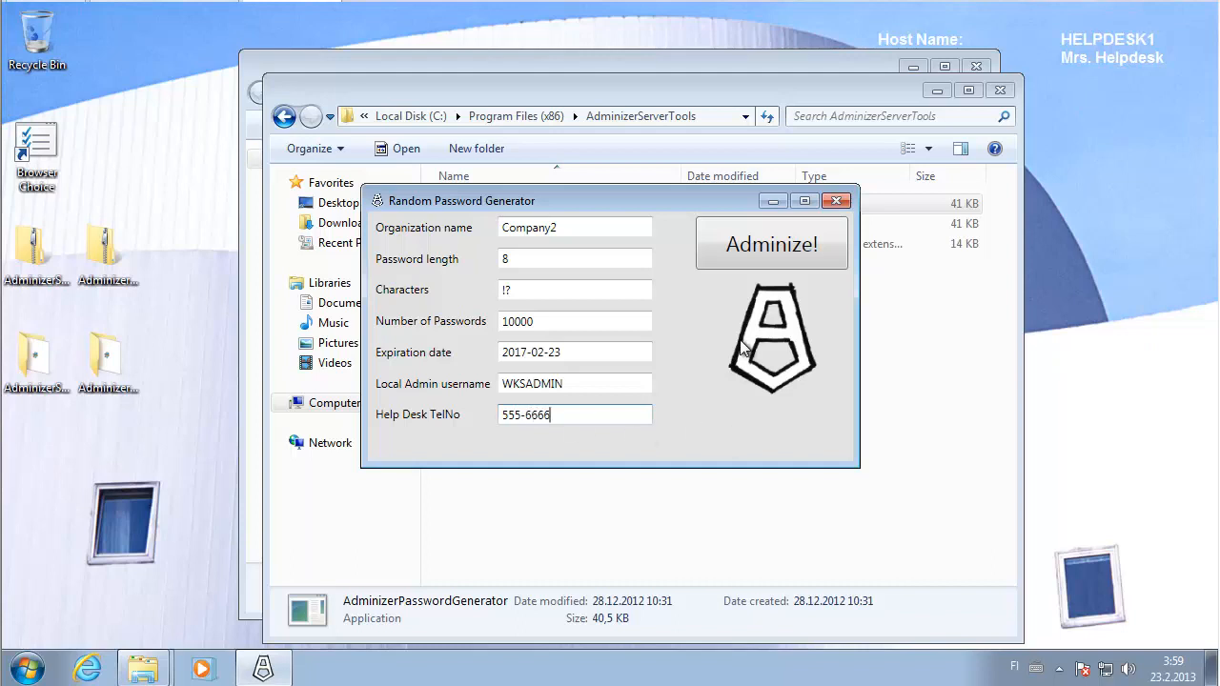
# Run Adminize! to produce Company2_1_secces.pwd and acknowledge the Done message.
pyautogui.click(770, 244)
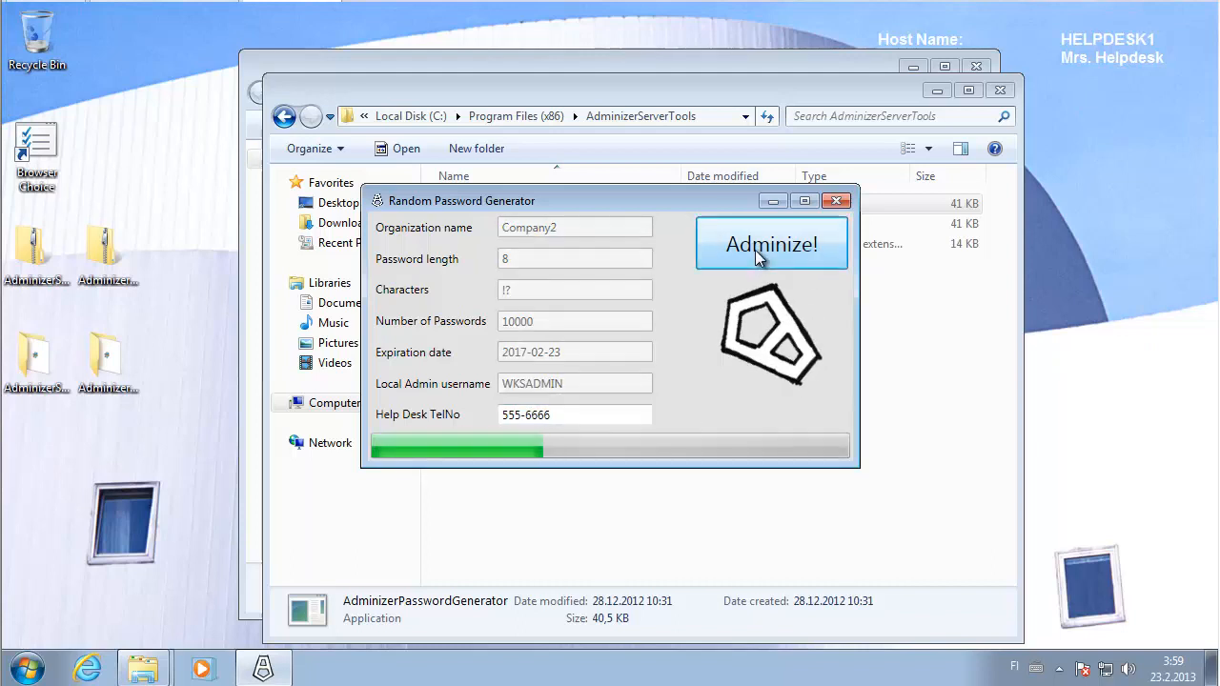
pyautogui.click(770, 244)
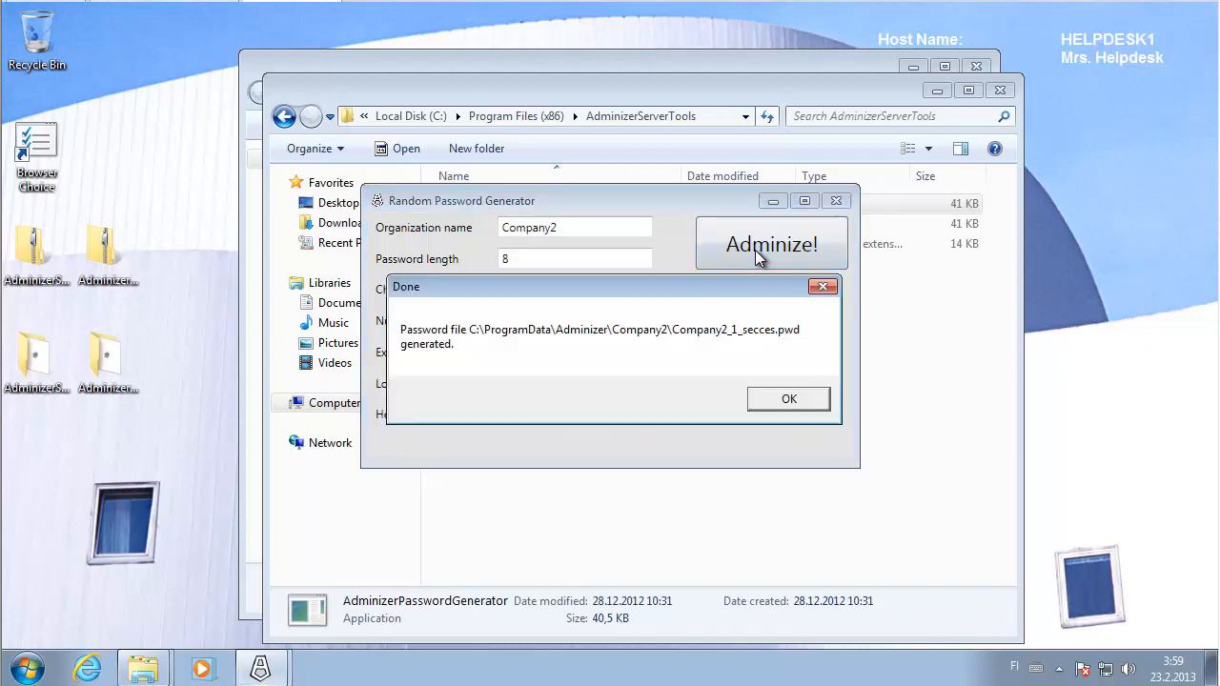
pyautogui.moveTo(608, 297)
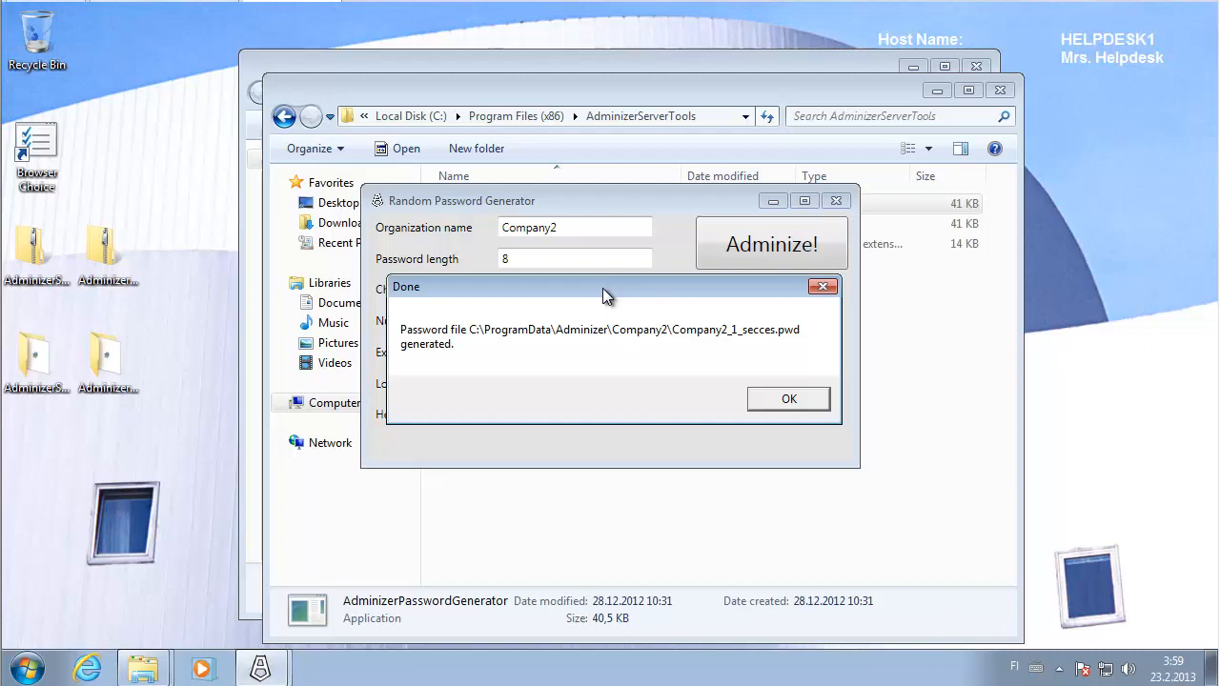
pyautogui.moveTo(480, 347)
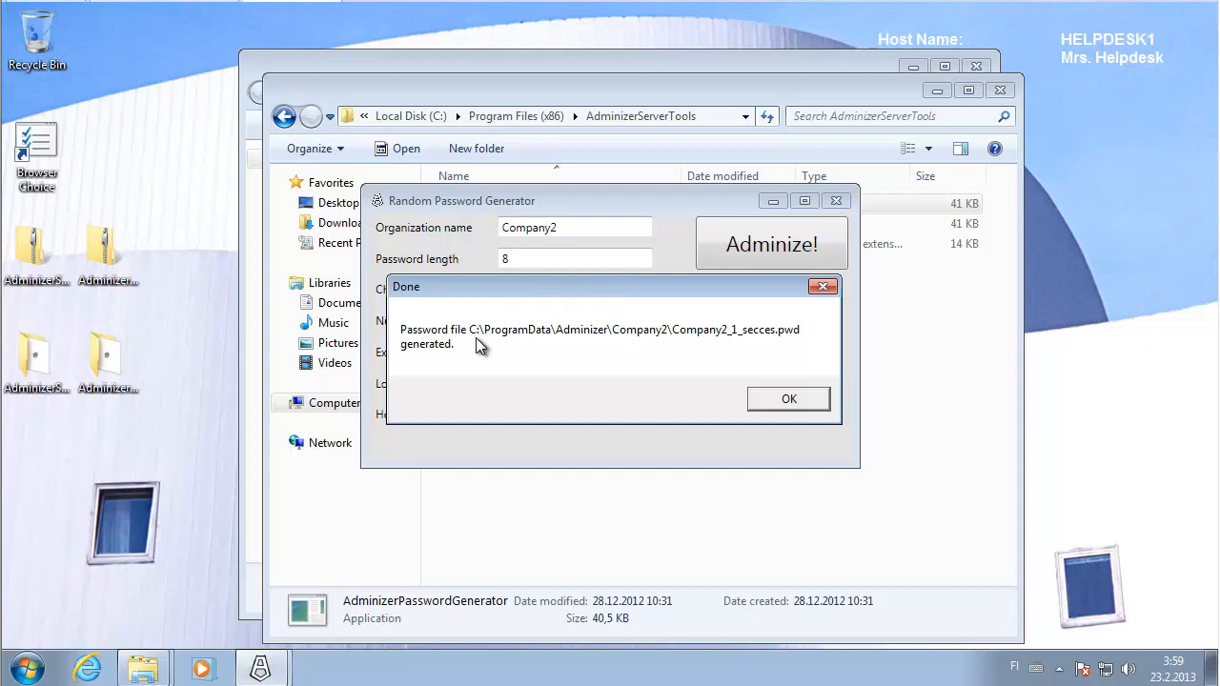
pyautogui.moveTo(618, 347)
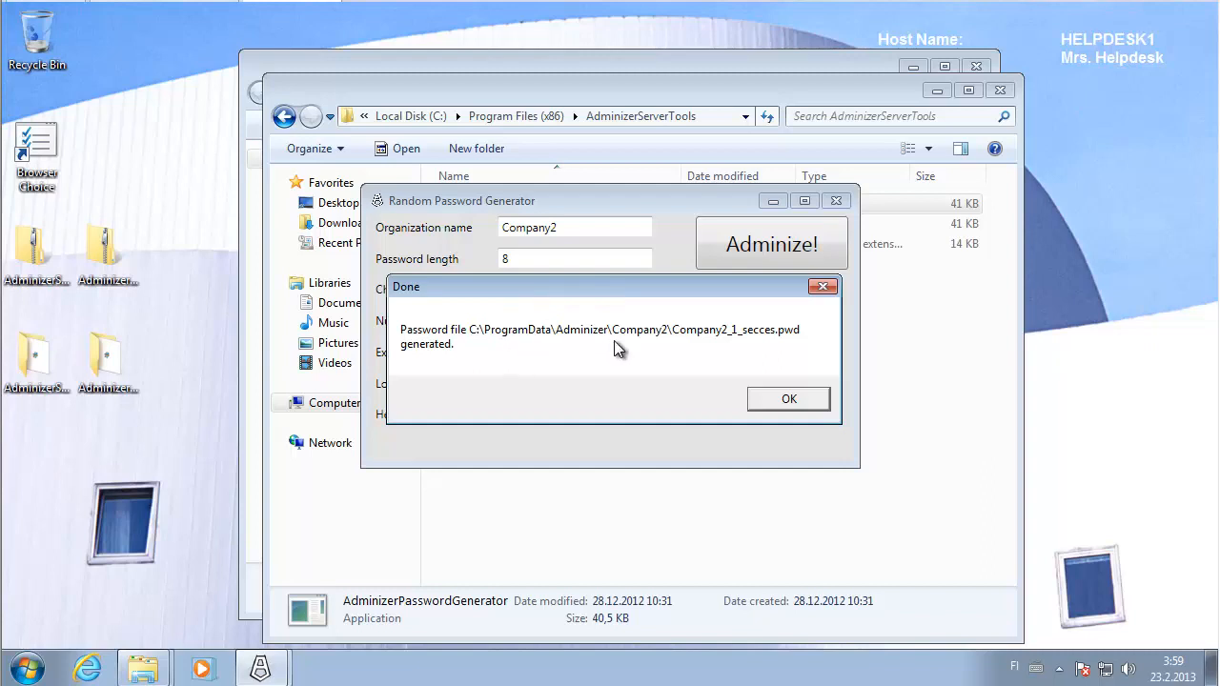
pyautogui.moveTo(715, 351)
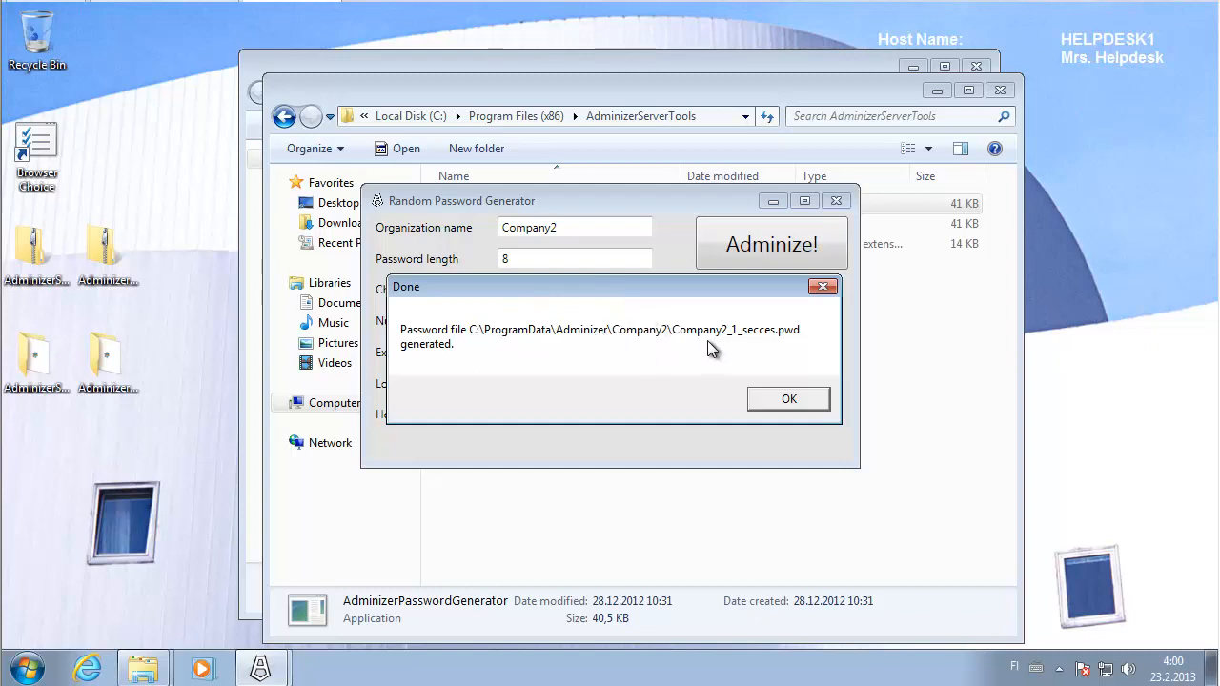
pyautogui.click(789, 398)
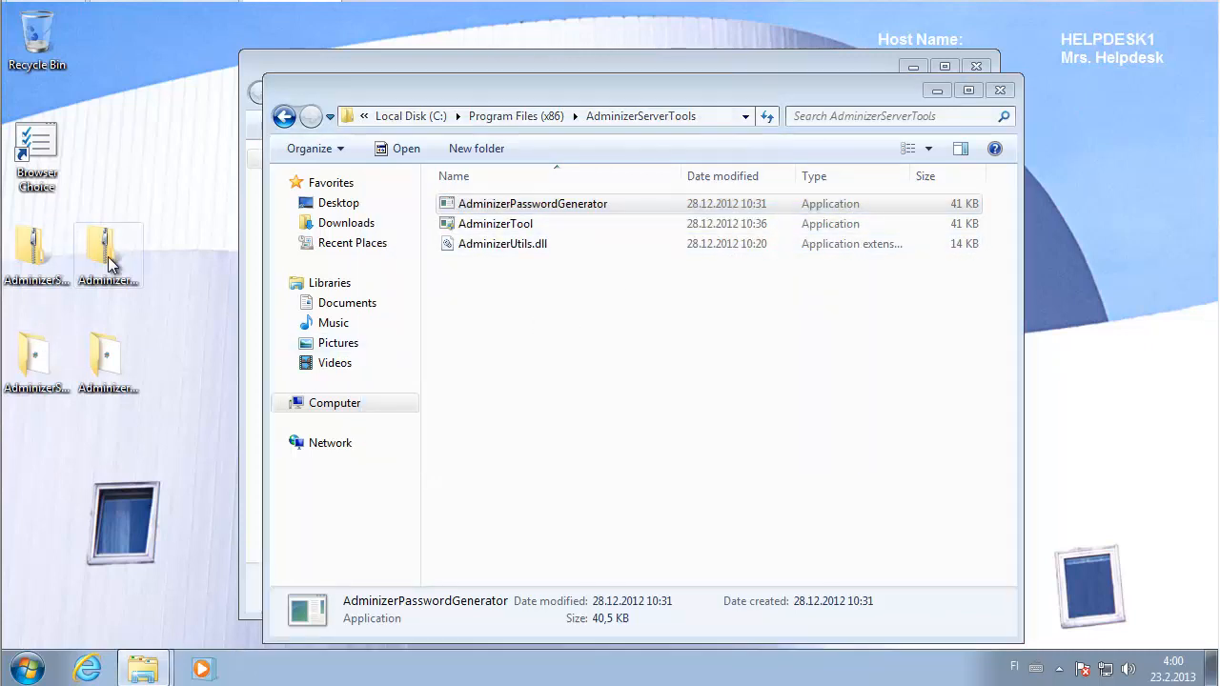
# Browse into the AdminizerClientInstaller desktop folder and enter a C:\Program Files path in another window.
pyautogui.click(107, 359)
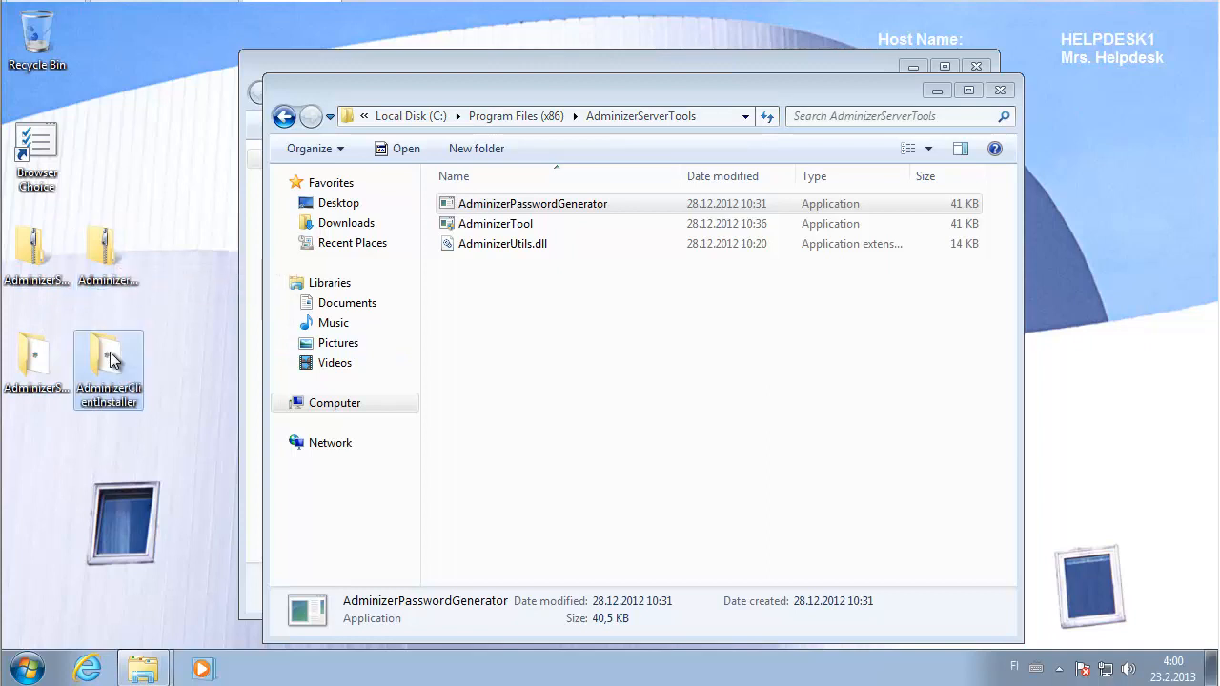
pyautogui.doubleClick(107, 363)
pyautogui.write('c')
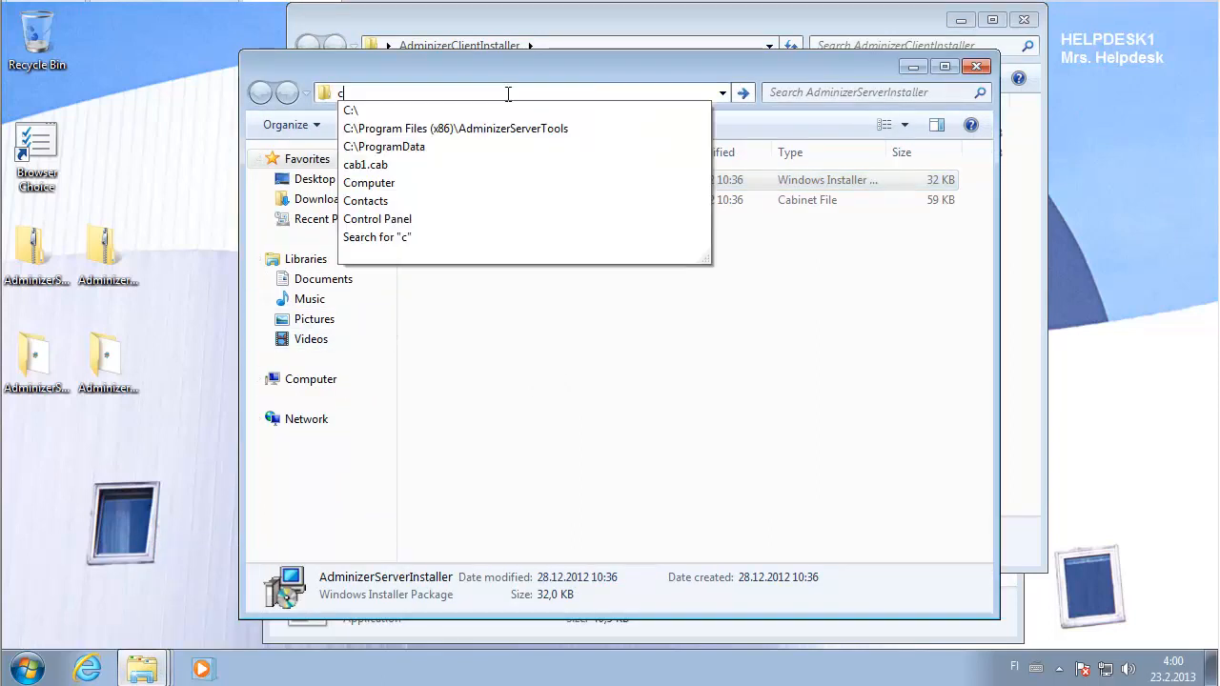
pyautogui.write(':\\Program Files')
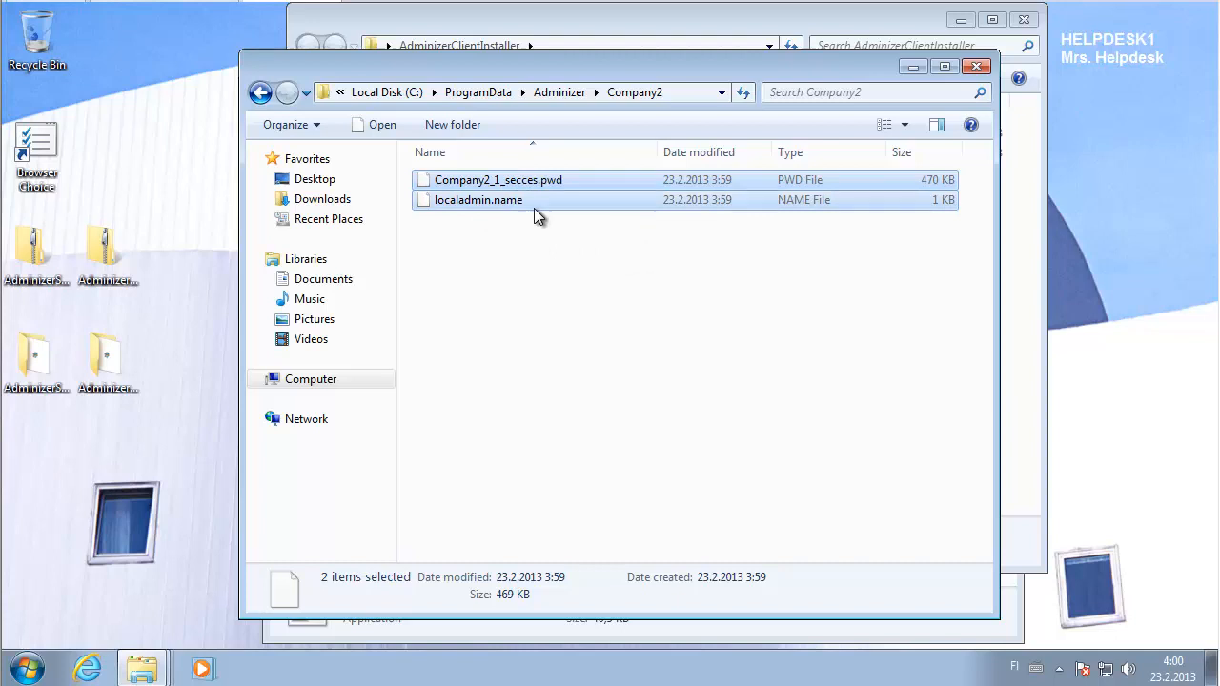
pyautogui.moveTo(530, 201)
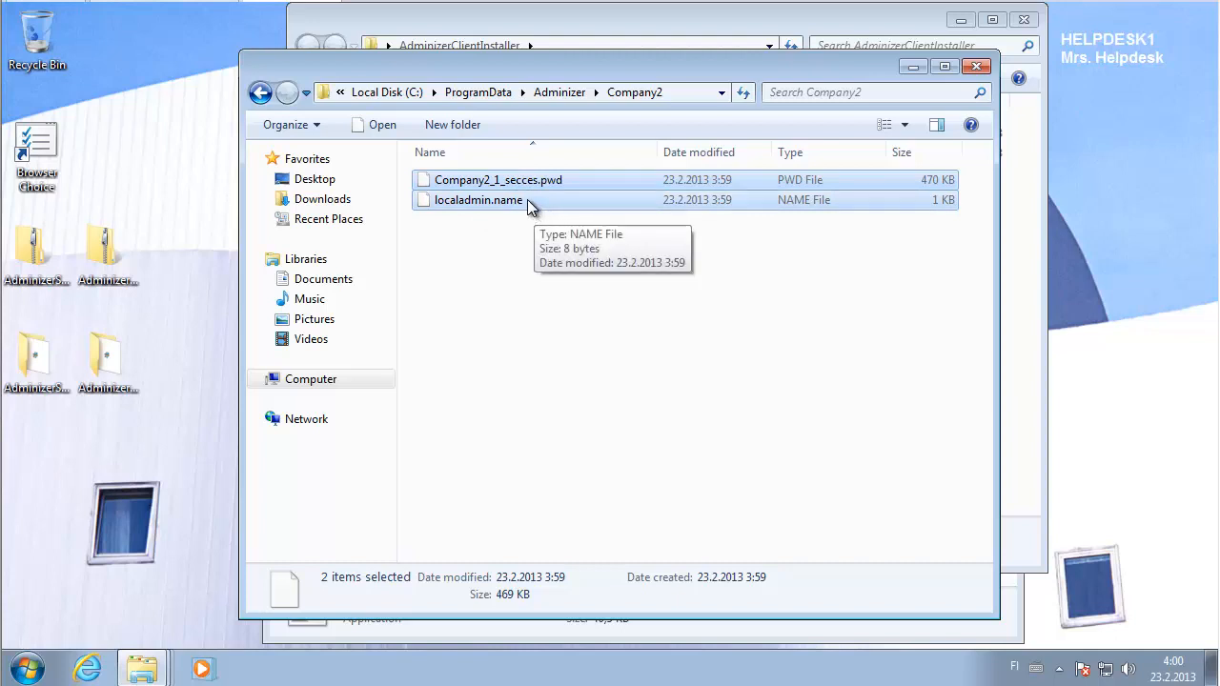
# Copy Company2_1_secces.pwd and localadmin.name from C:\ProgramData\Adminizer\Company2.
pyautogui.rightClick(476, 200)
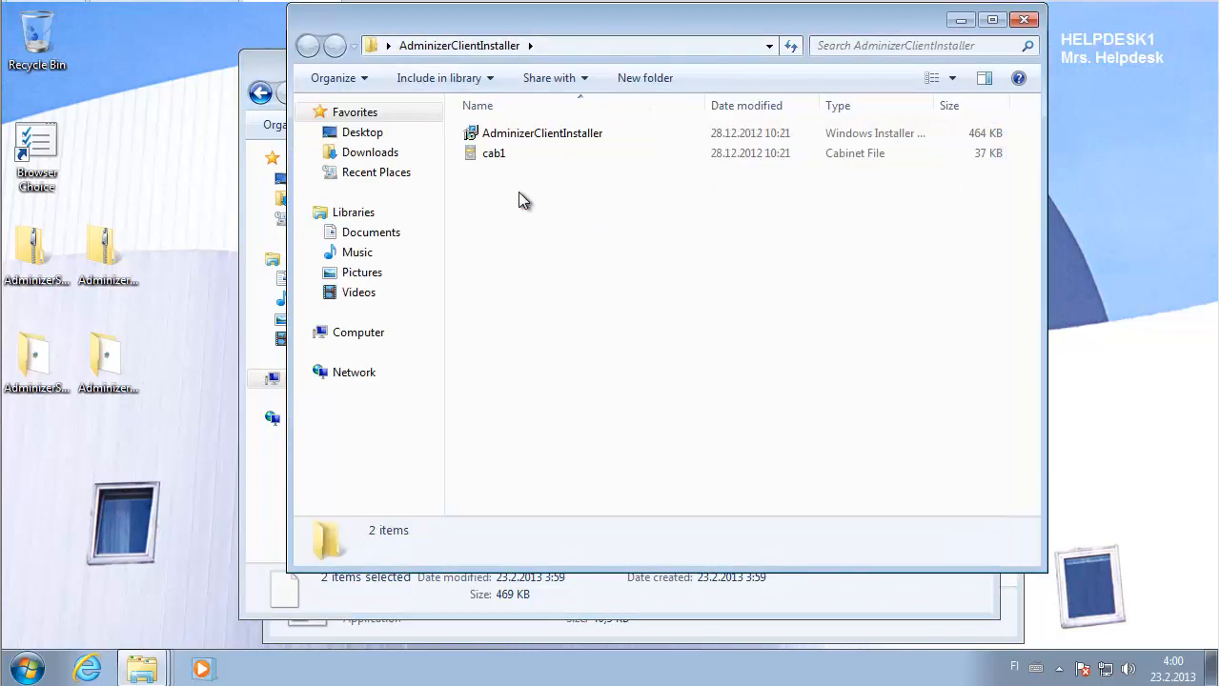
# Paste the two files into AdminizerClientInstaller beside the MSI and cab1.
pyautogui.rightClick(523, 200)
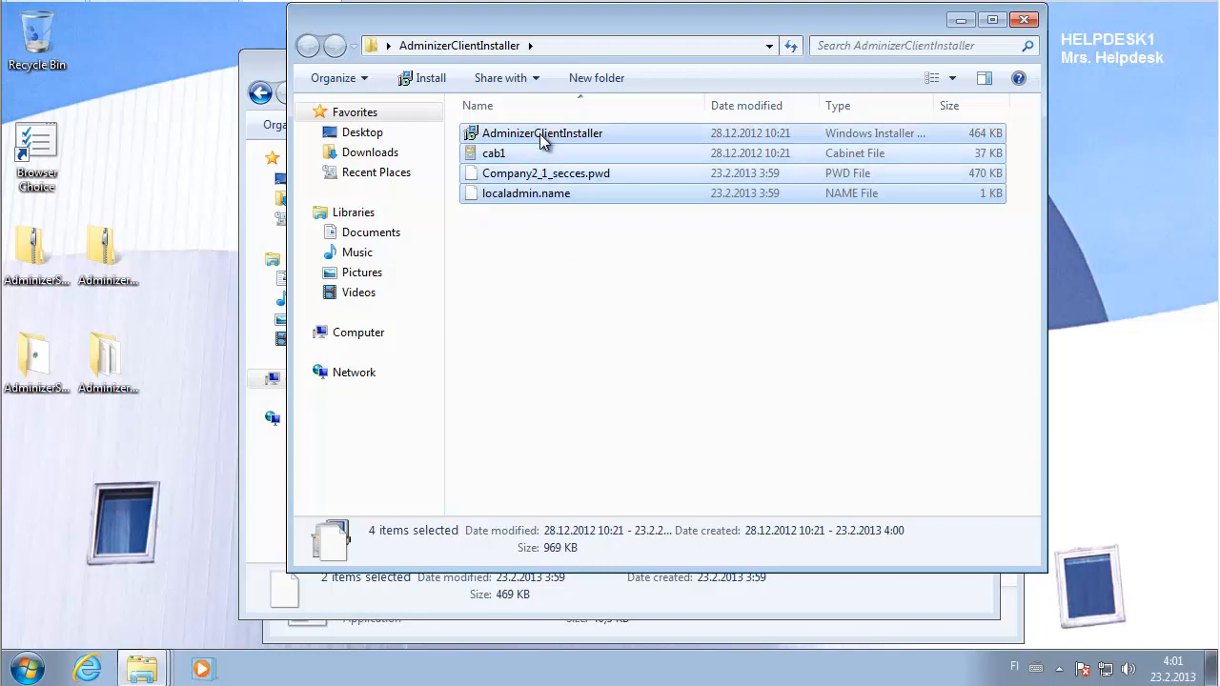
pyautogui.click(541, 133)
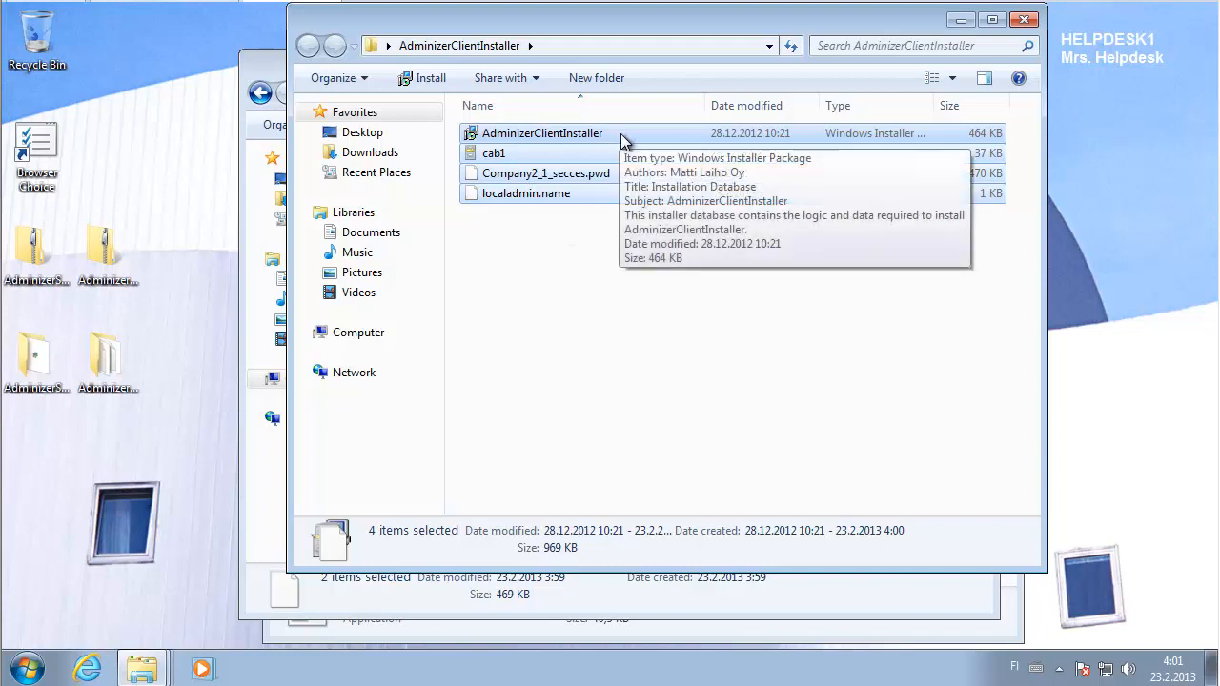
pyautogui.moveTo(495, 152)
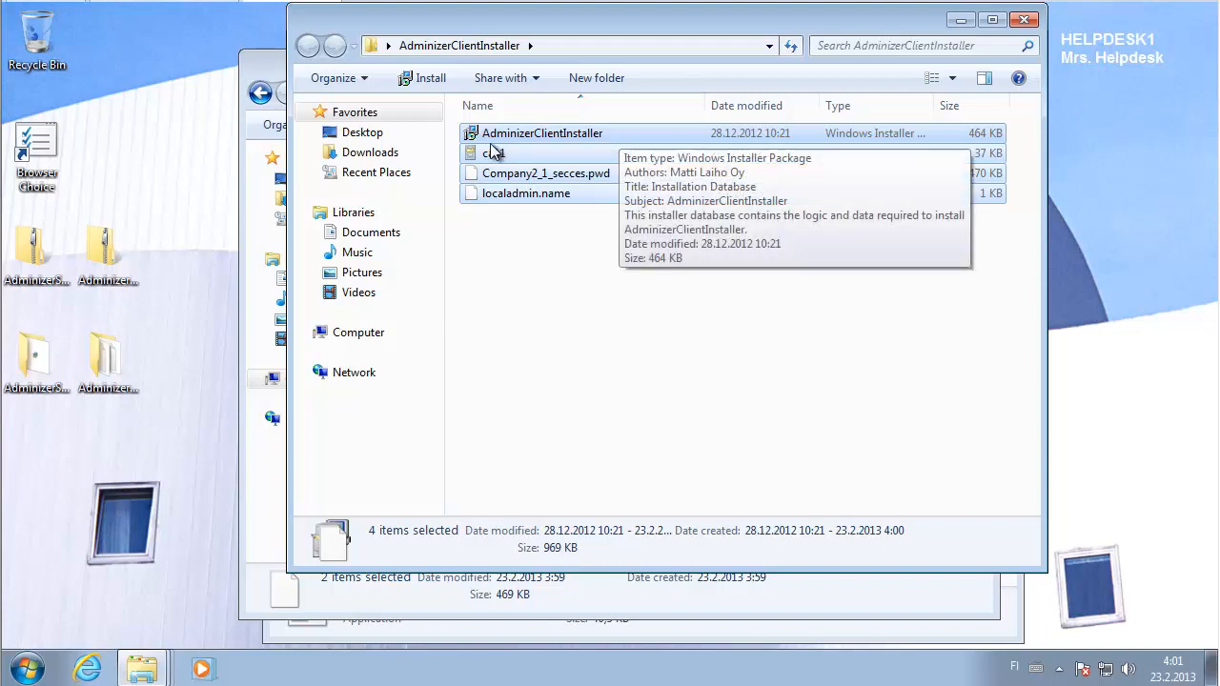
pyautogui.moveTo(480, 169)
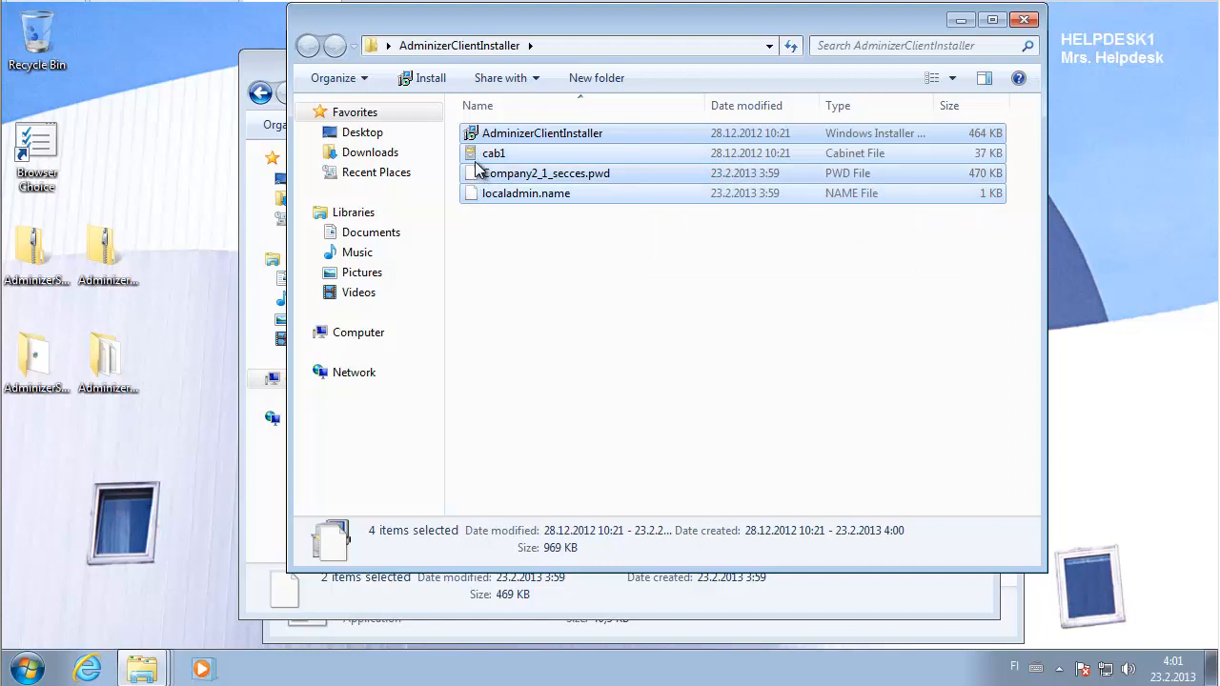